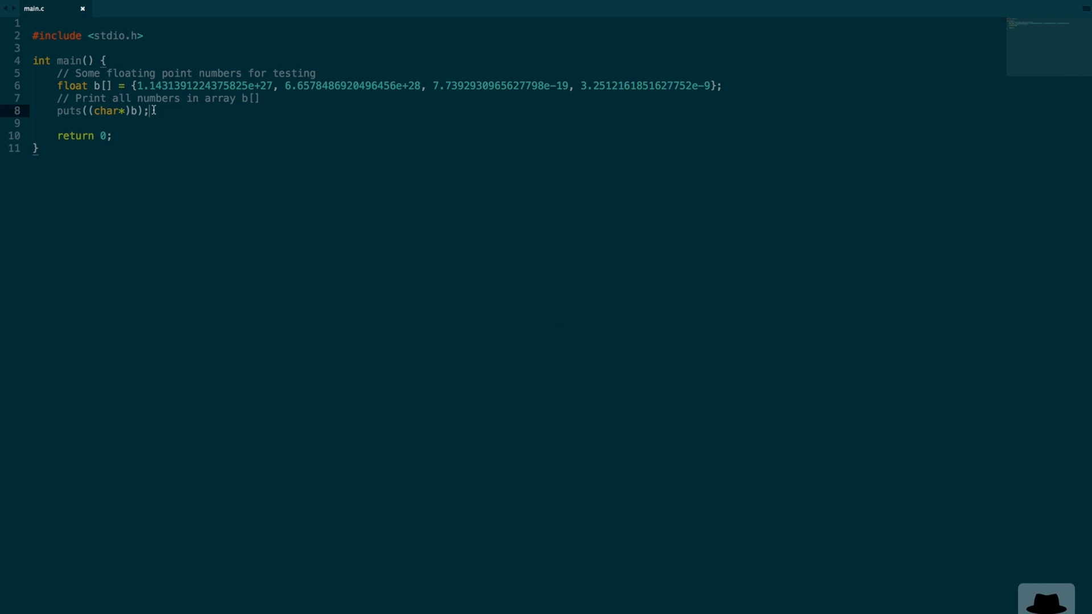
Insert & before b on line 8 so it reads puts((char*)&b);.
type("&")
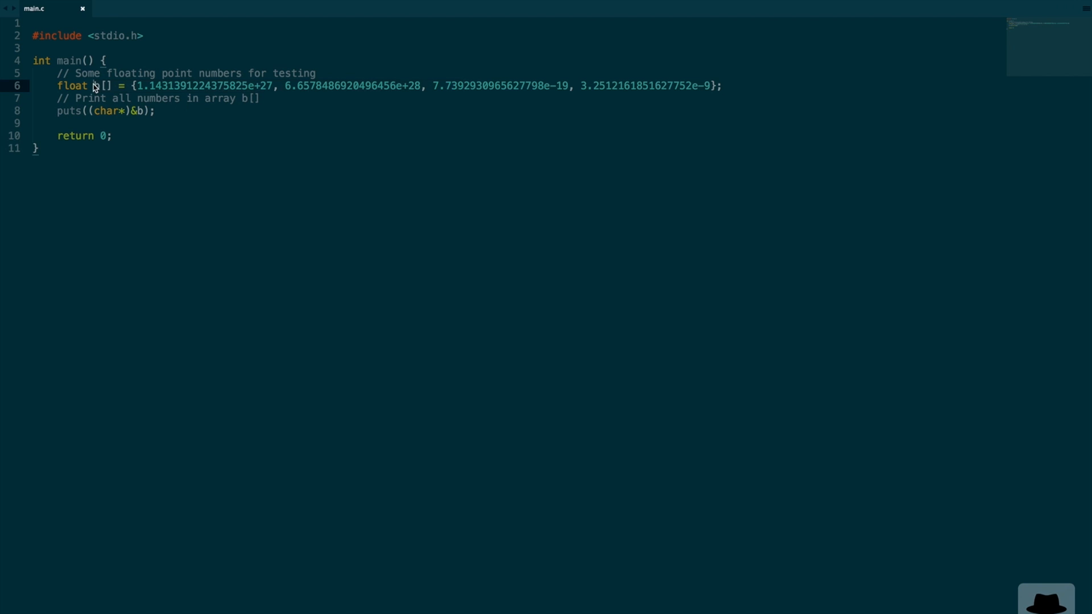
left_click(133, 111)
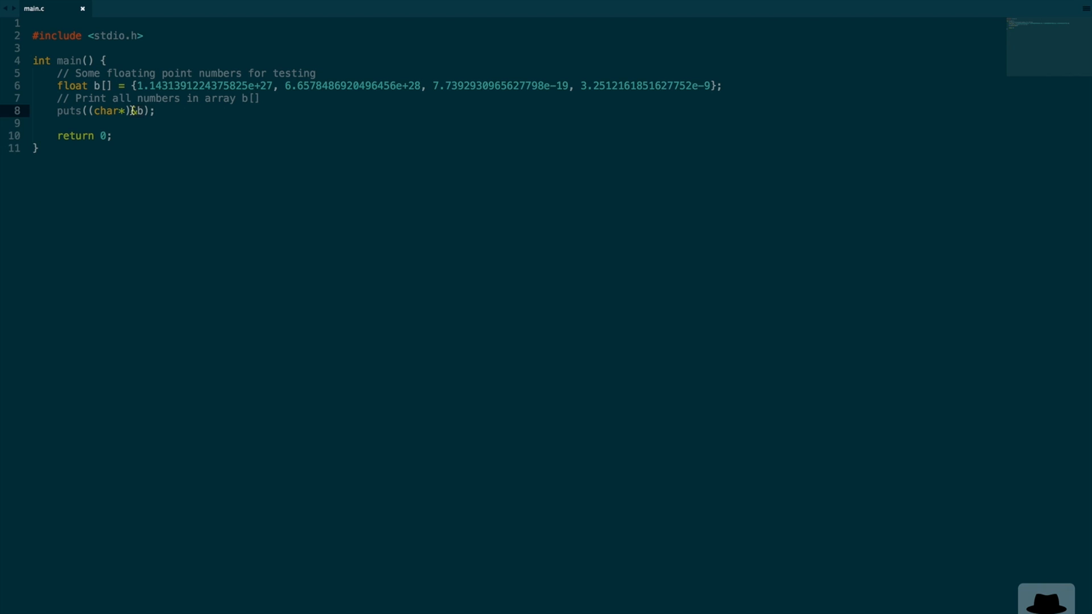
key("Backspace")
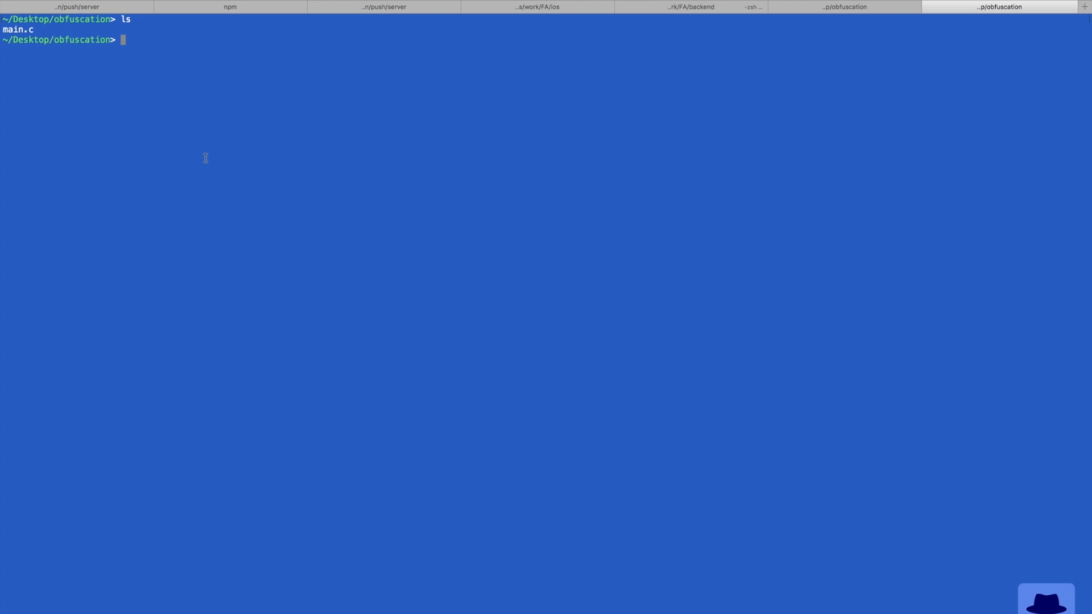
Compile main.c with gcc and select the resulting a.out to start running it.
type("gcc main.c")
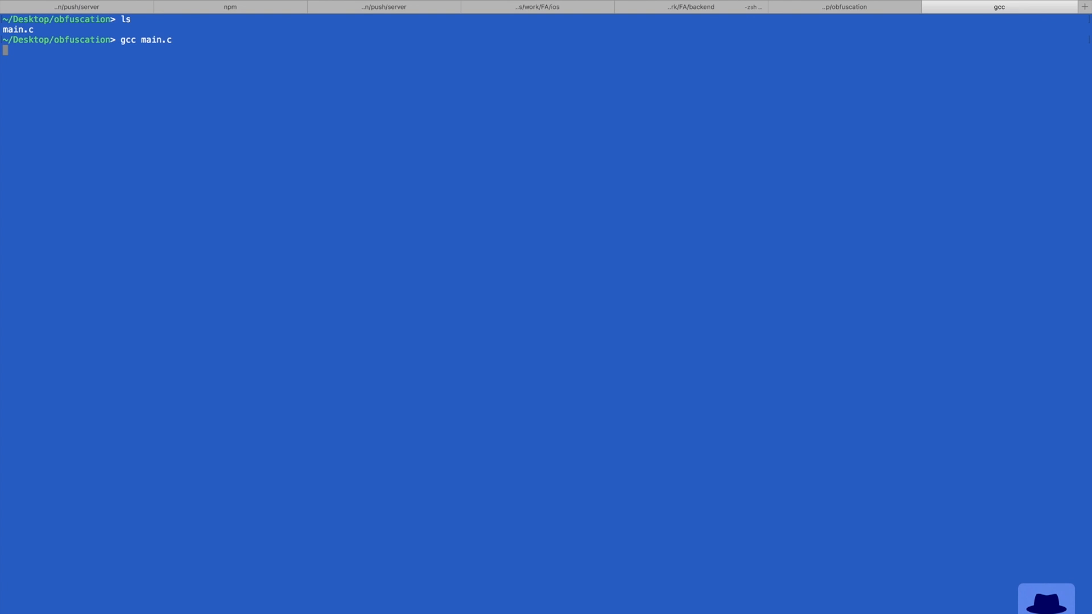
key("Return")
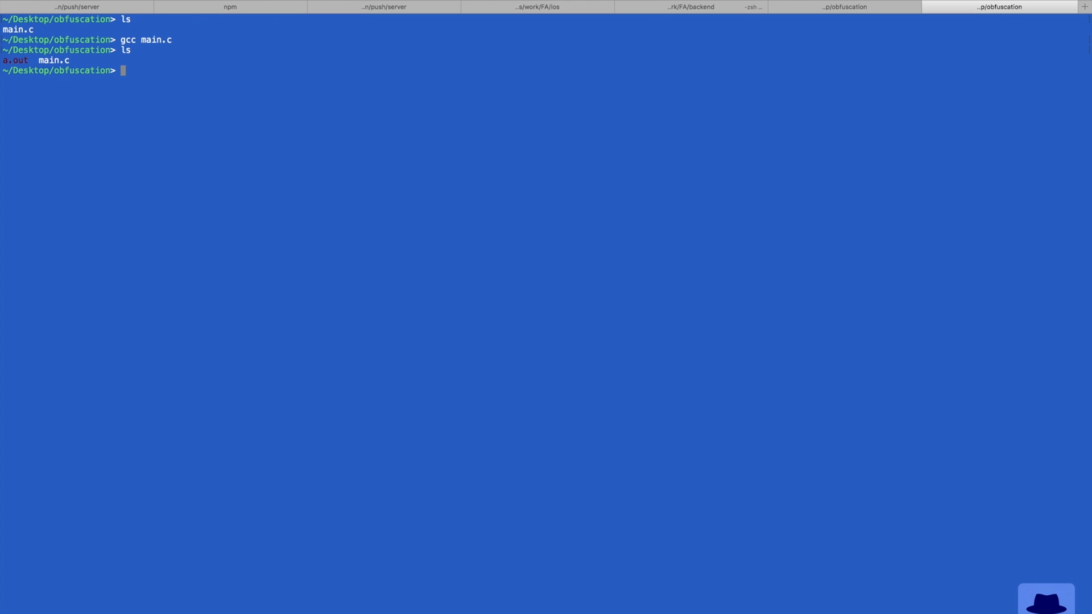
double_click(15, 59)
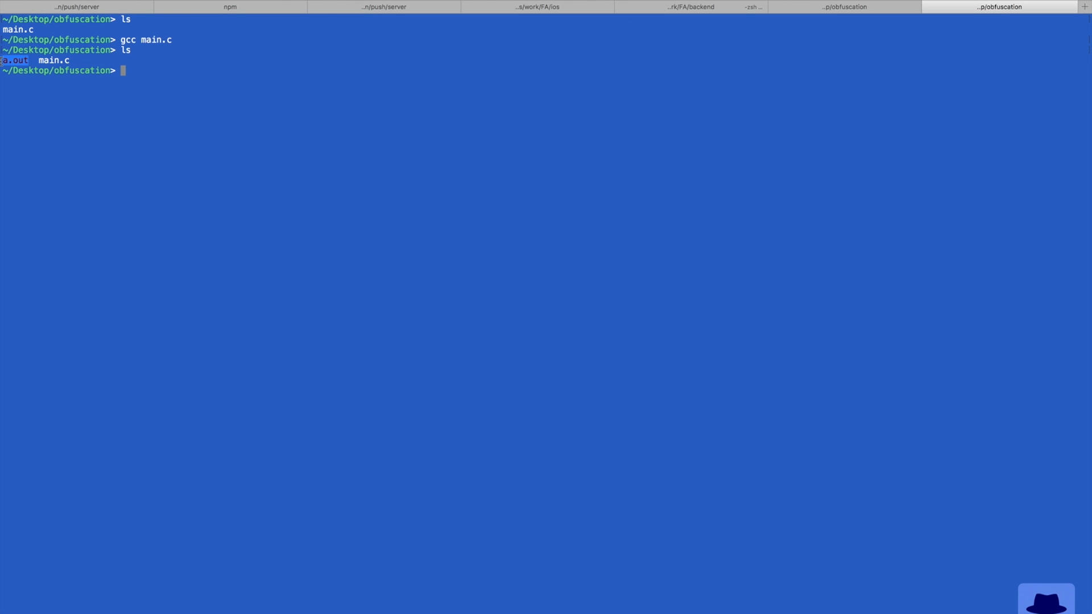
type("./")
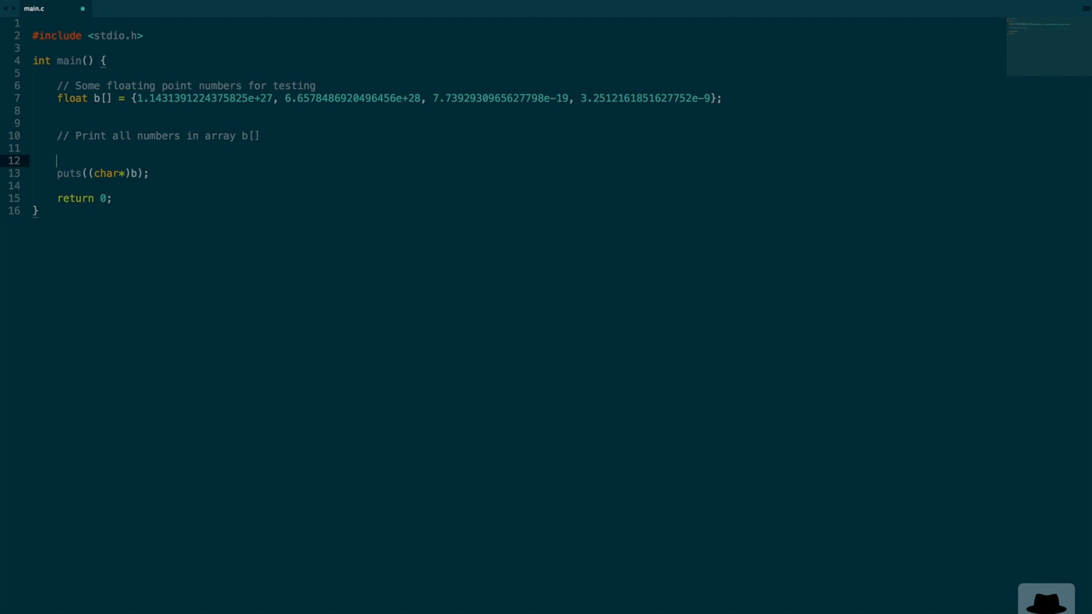
Add float a = 1.1431391224375825e+27; and pass &a to puts.
type("float a")
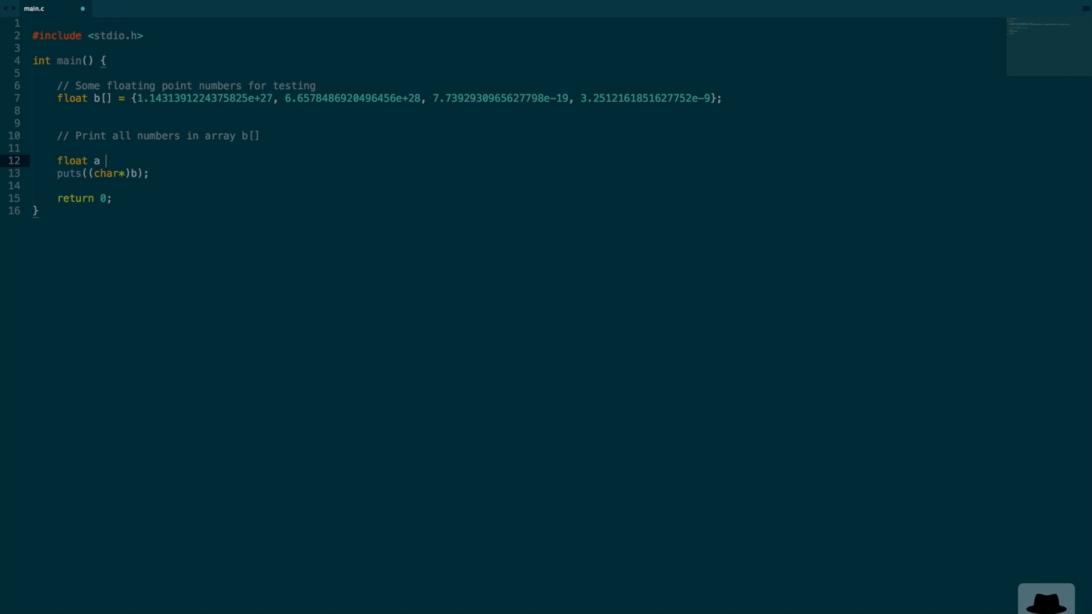
type("= 1.1431391224375825e+27;")
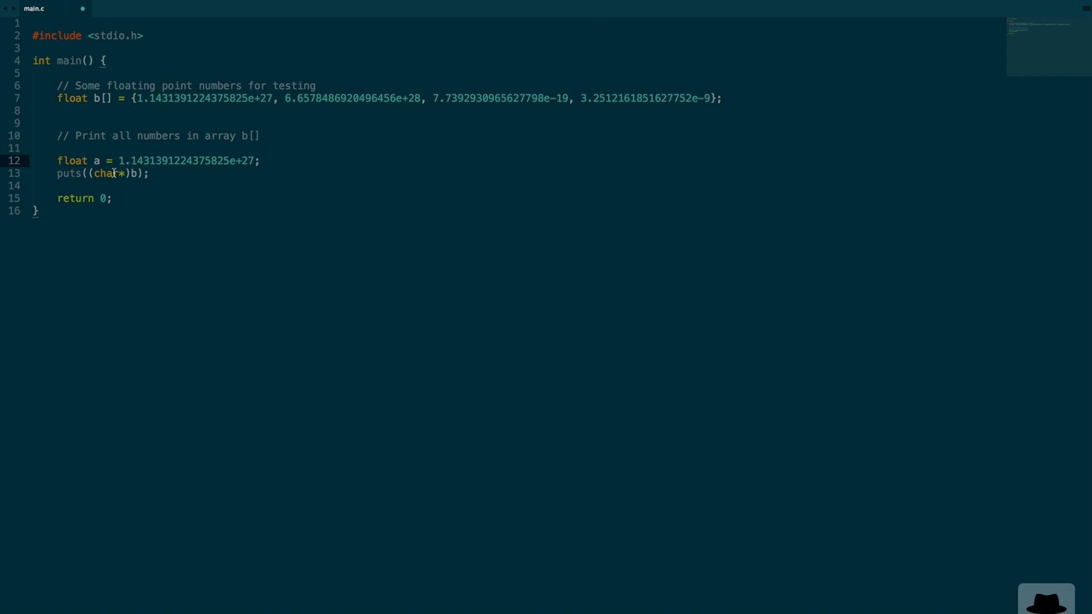
type("&a")
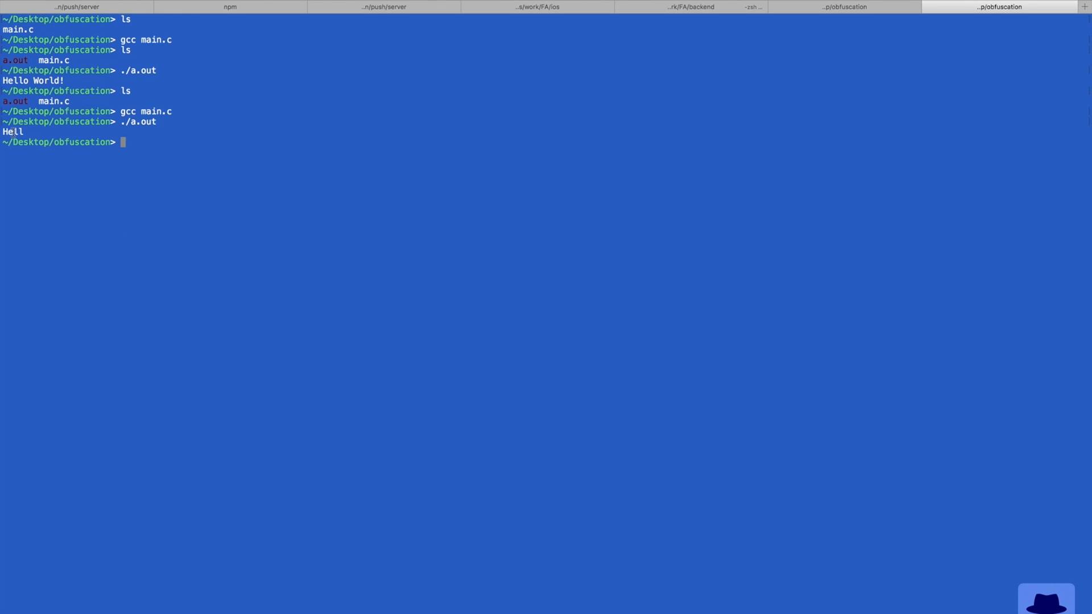
Inspect the printed output 'Hell' in Terminal.
double_click(12, 131)
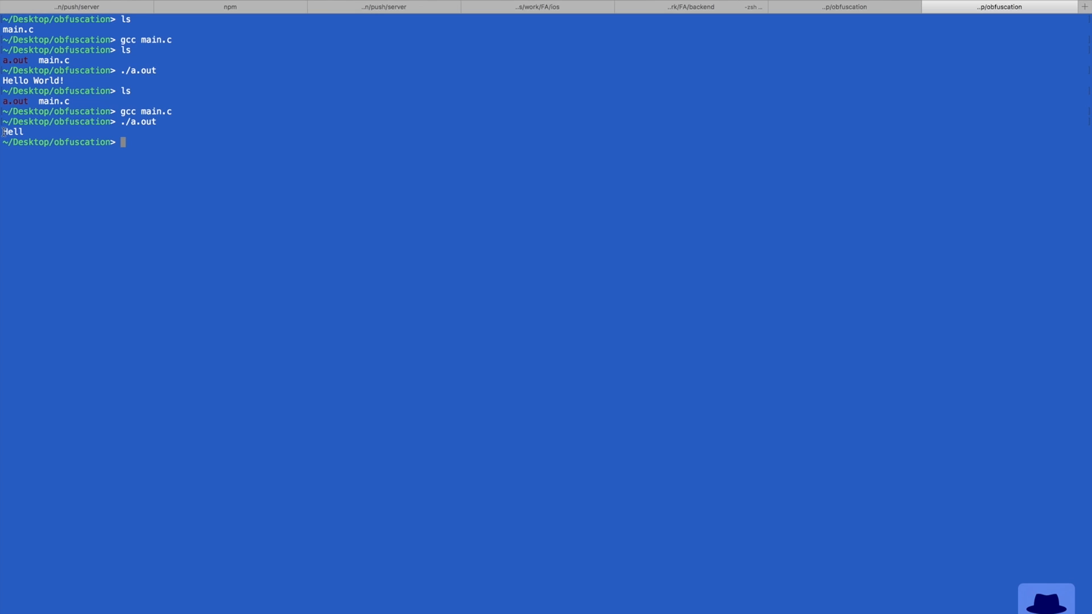
double_click(13, 132)
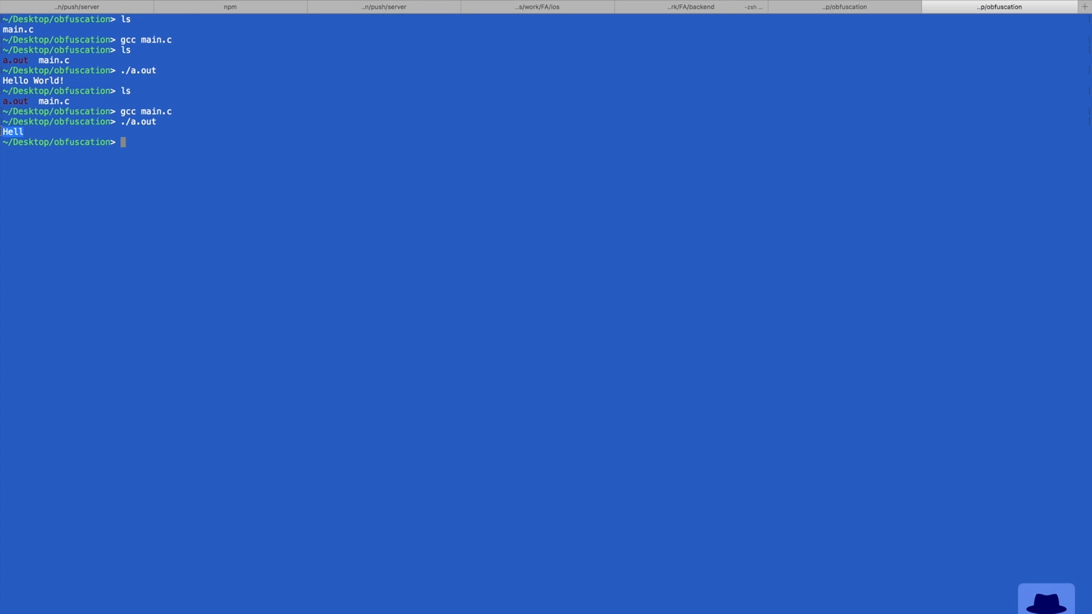
type("C")
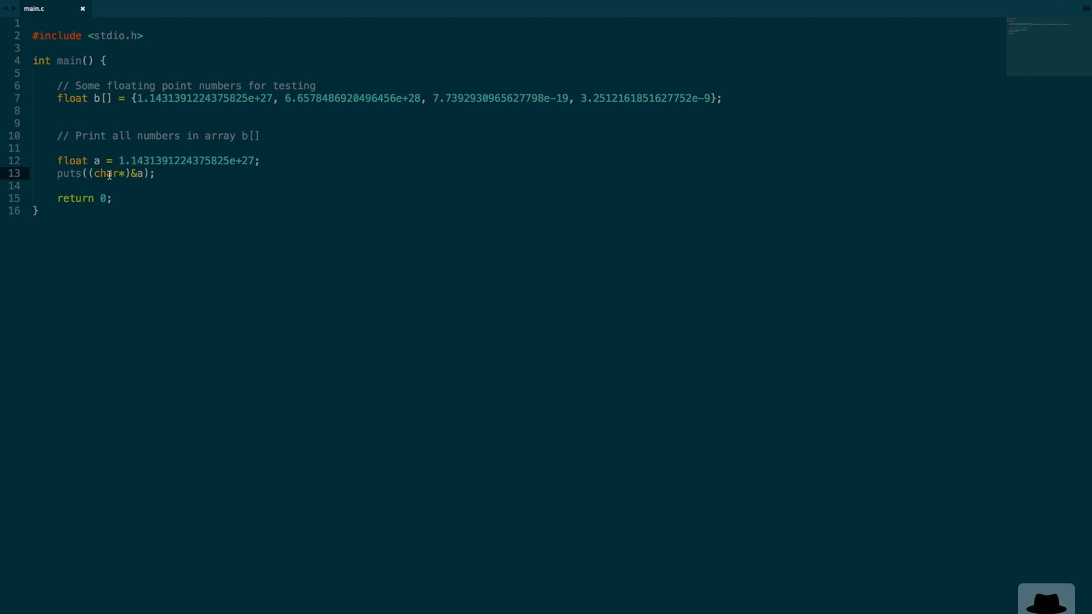
left_click(999, 7)
type("./a.out")
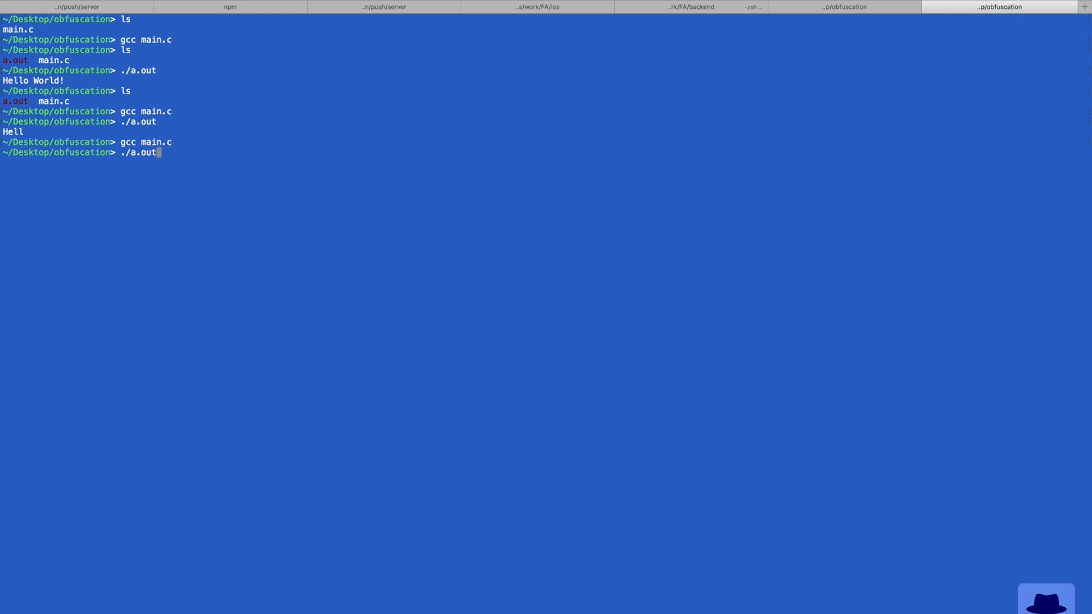
Run ./a.out and select its stray output characters.
key("enter")
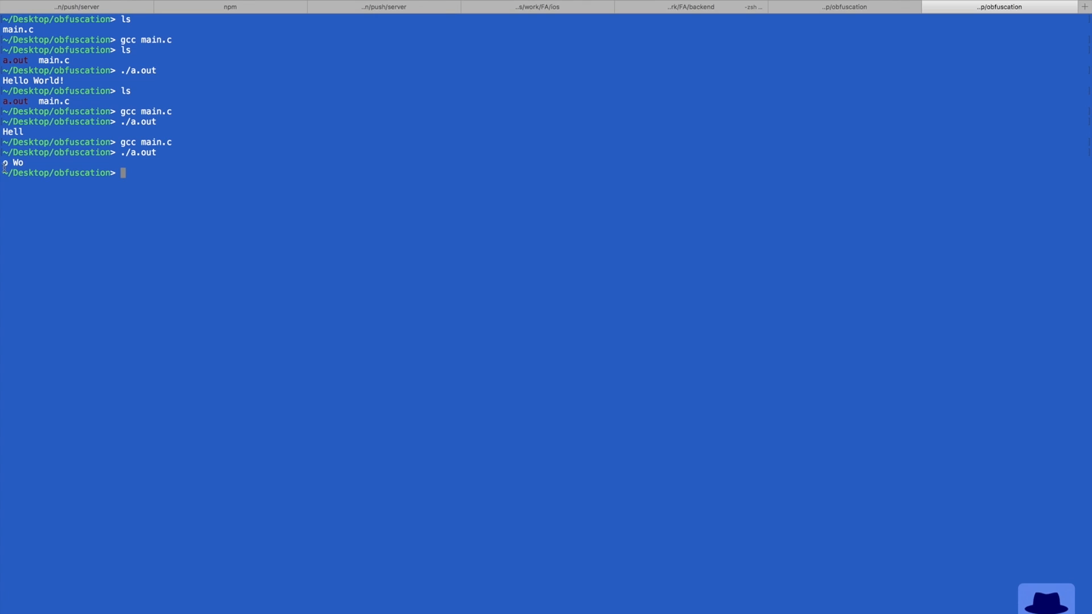
double_click(14, 162)
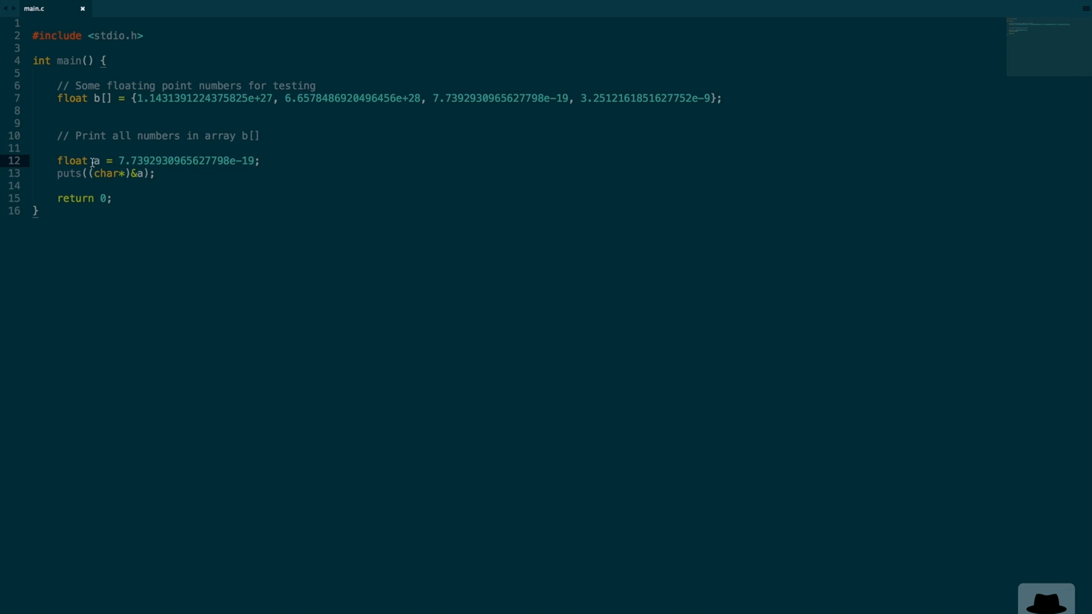
mouse_move(131, 173)
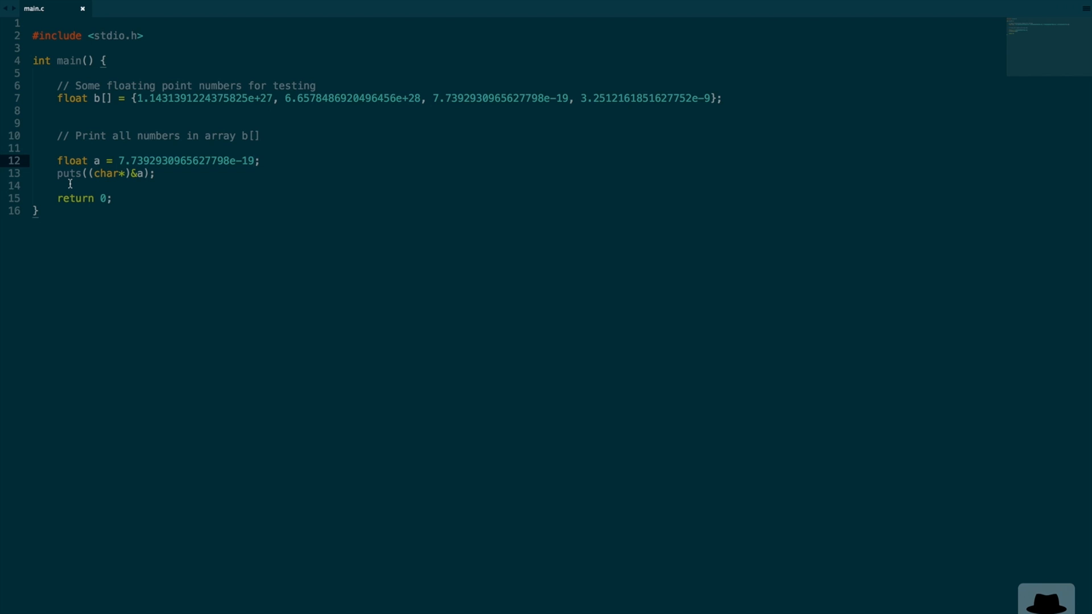
mouse_move(94, 165)
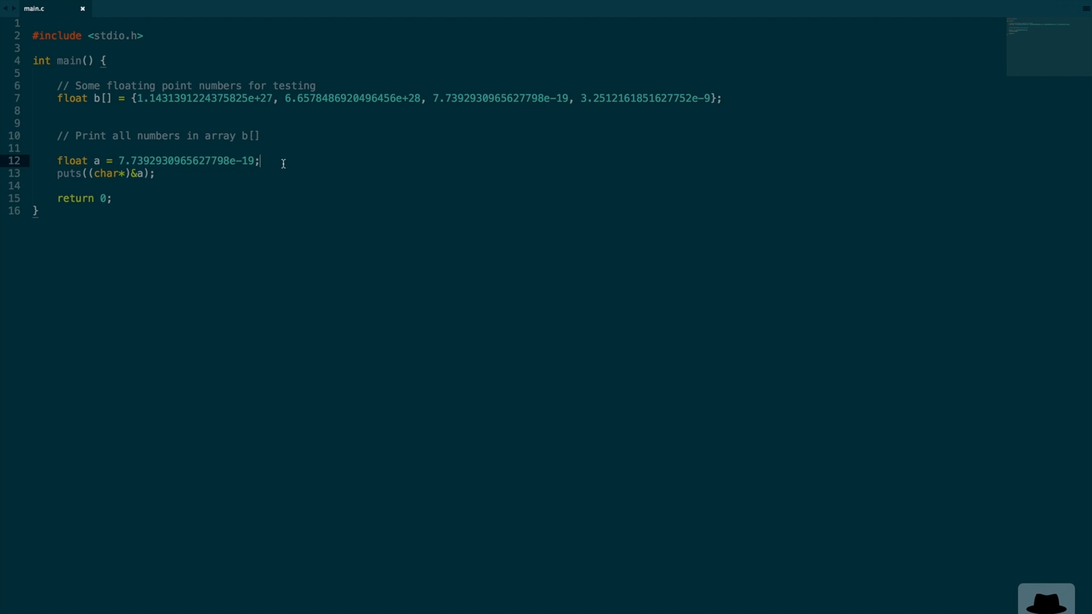
mouse_move(227, 136)
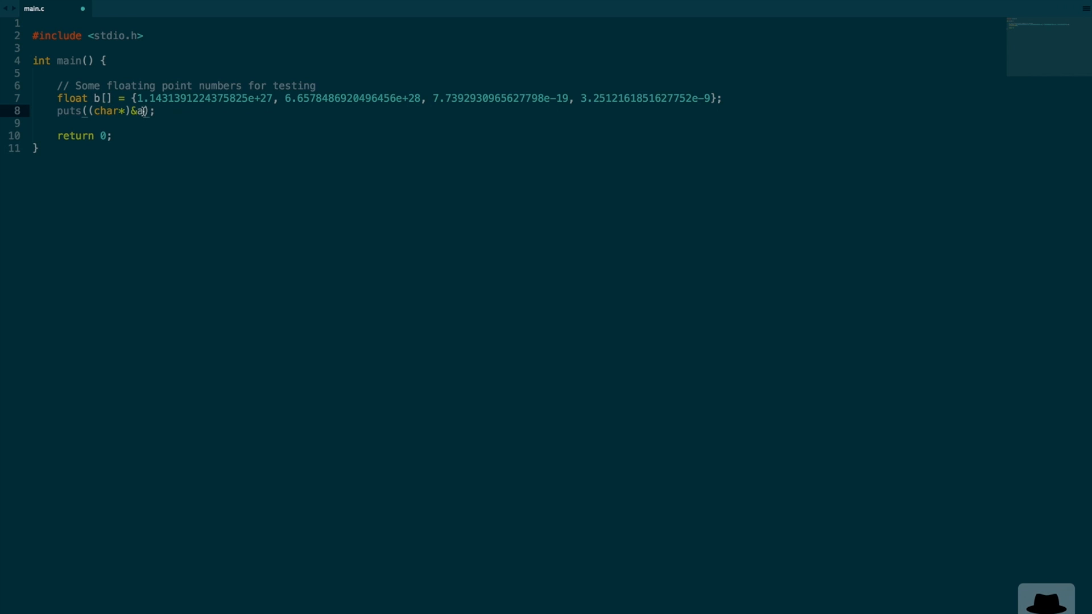
Change the puts argument from &a to b, giving puts((char*)b);.
key("Backspace")
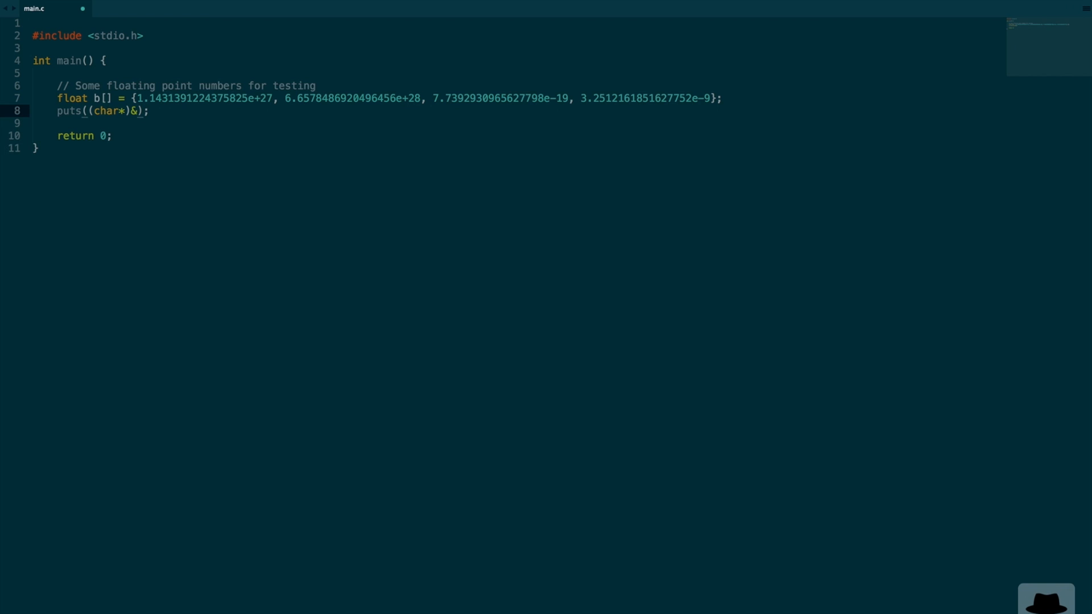
type("b")
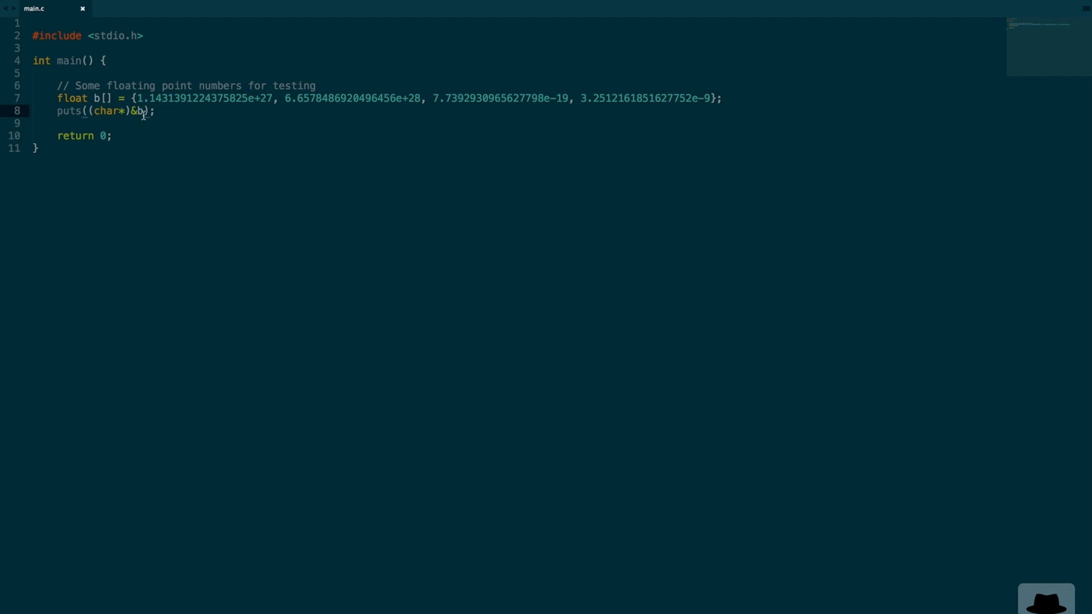
key("Backspace")
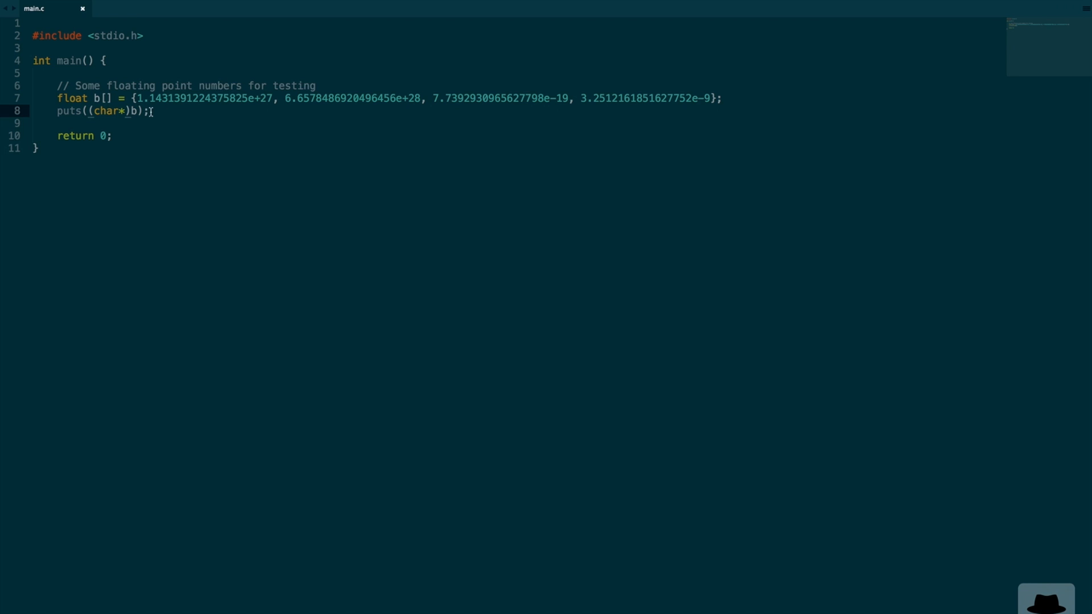
key("BackSpace")
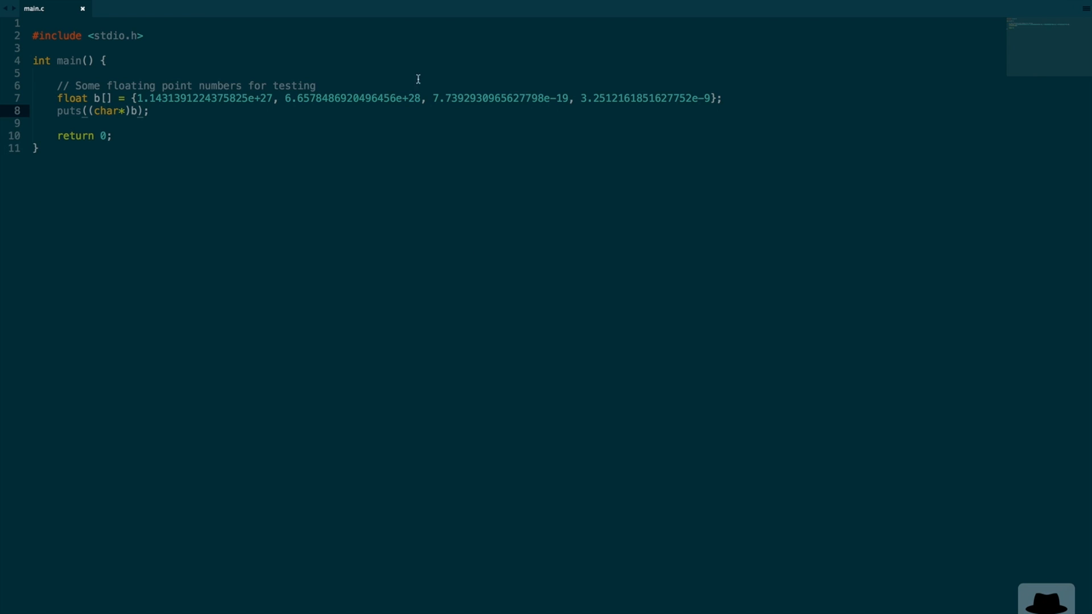
mouse_move(243, 122)
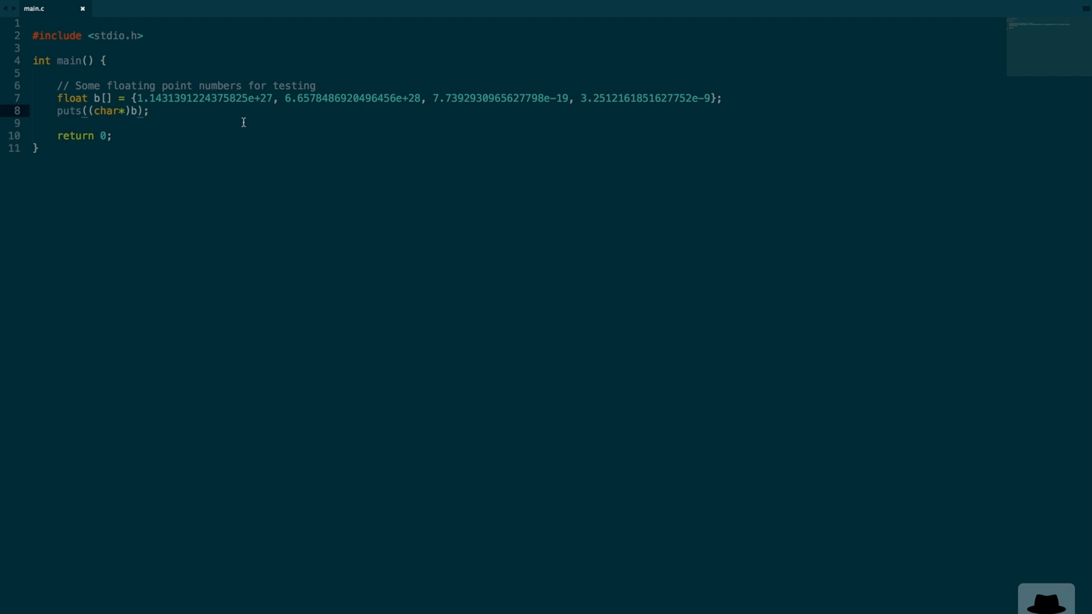
mouse_move(157, 110)
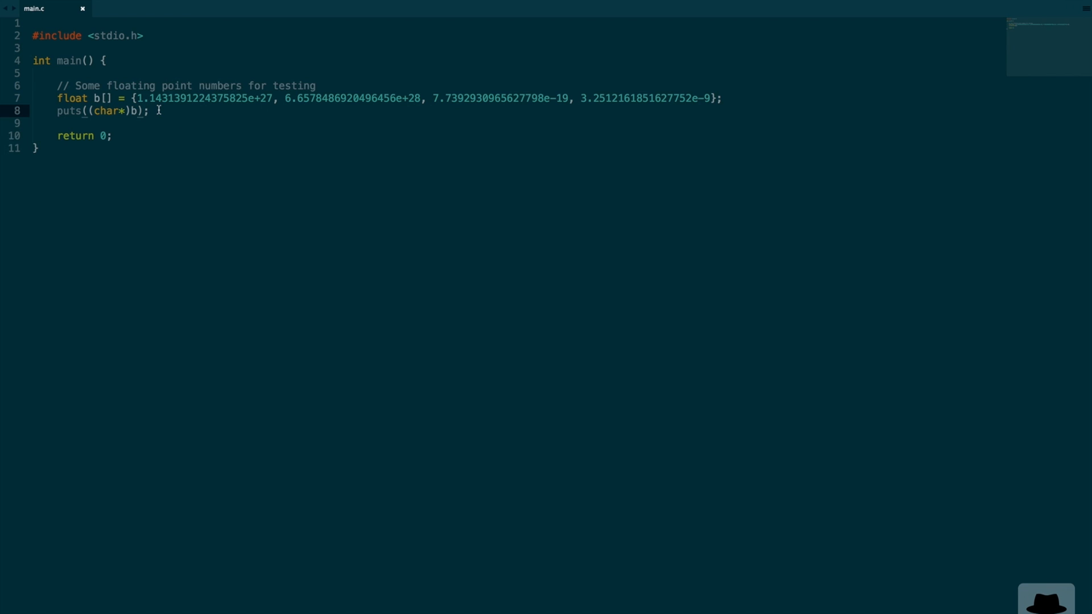
mouse_move(131, 98)
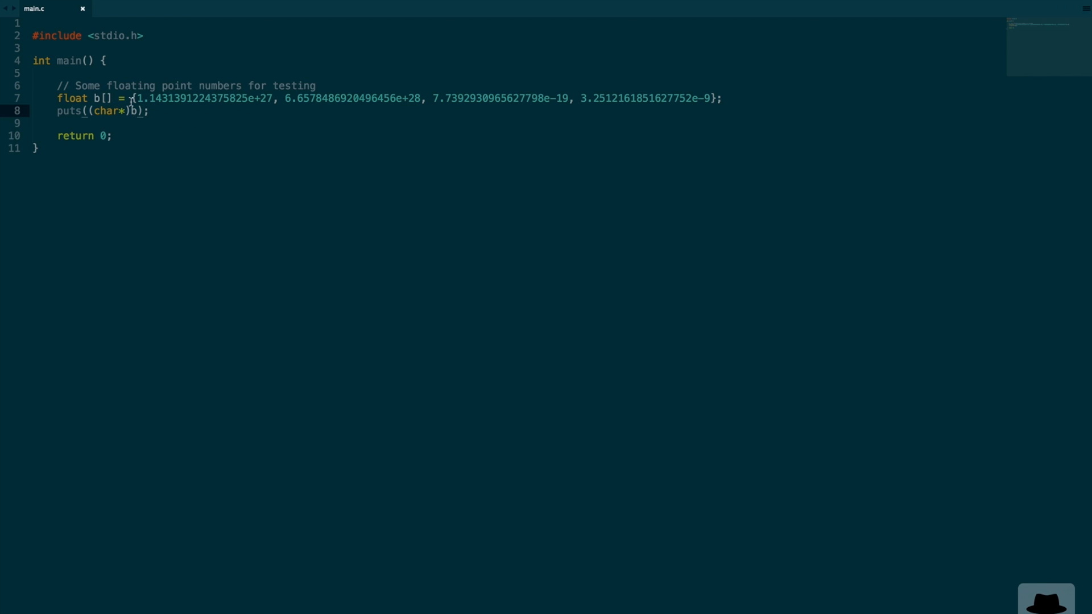